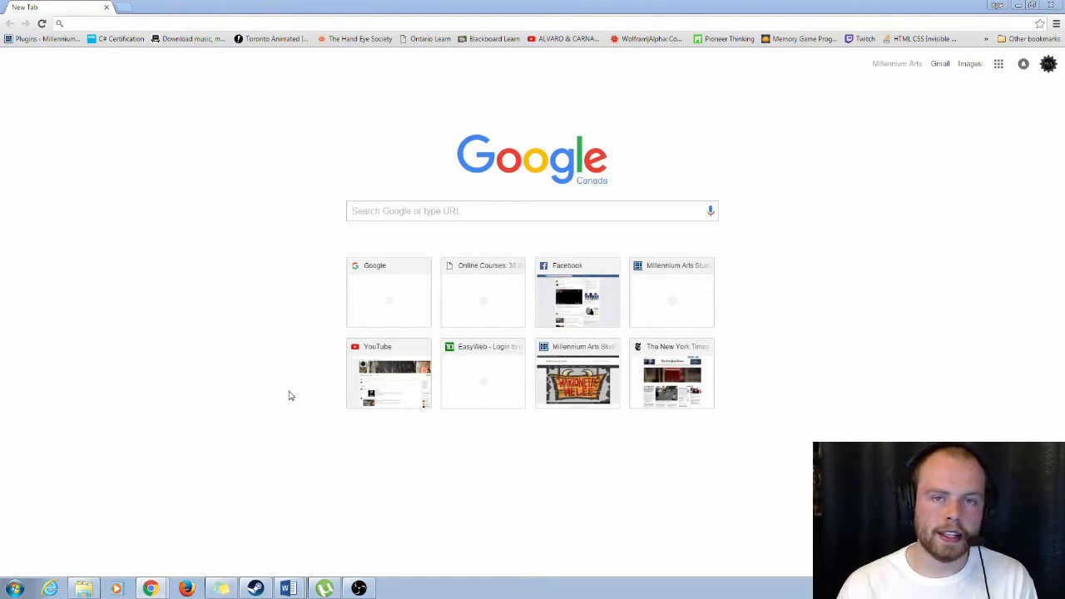
mouse_move(215, 370)
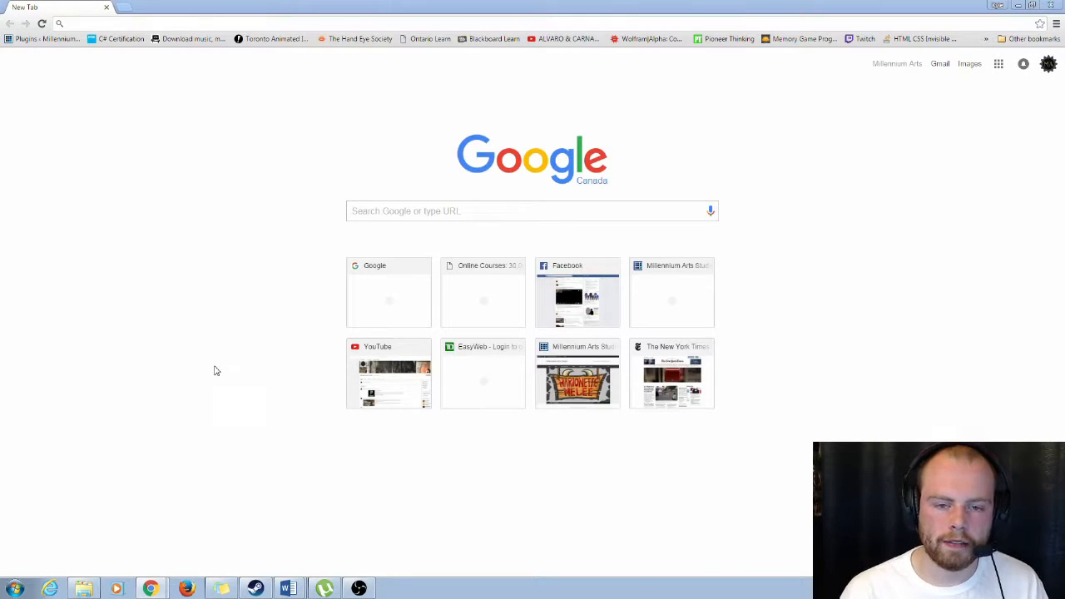
Search Google for 'Komodo' and visit the Komodo IDE homepage.
left_click(532, 210)
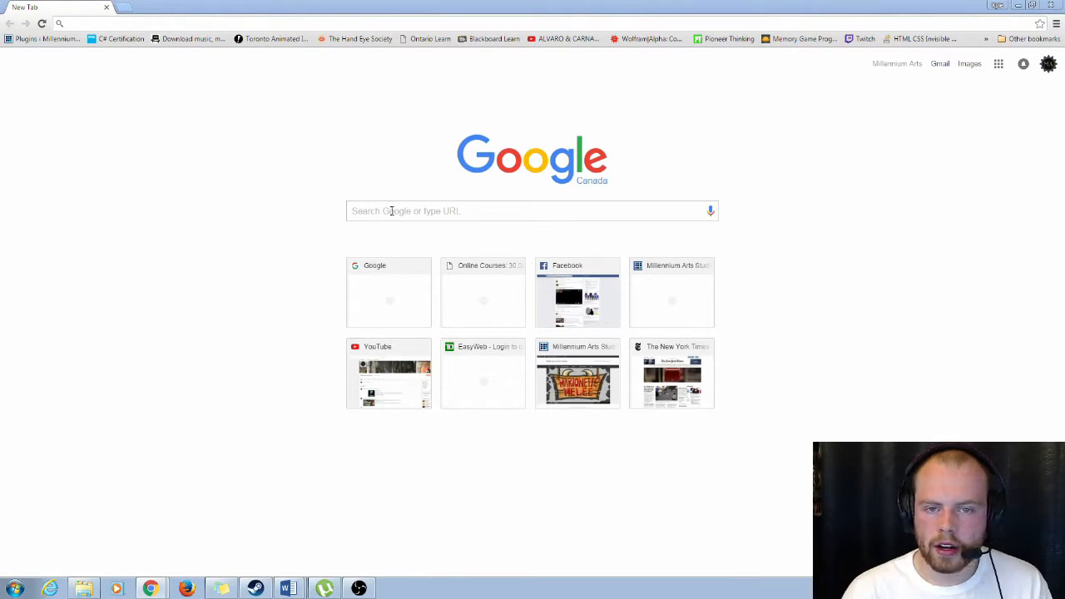
left_click(533, 210)
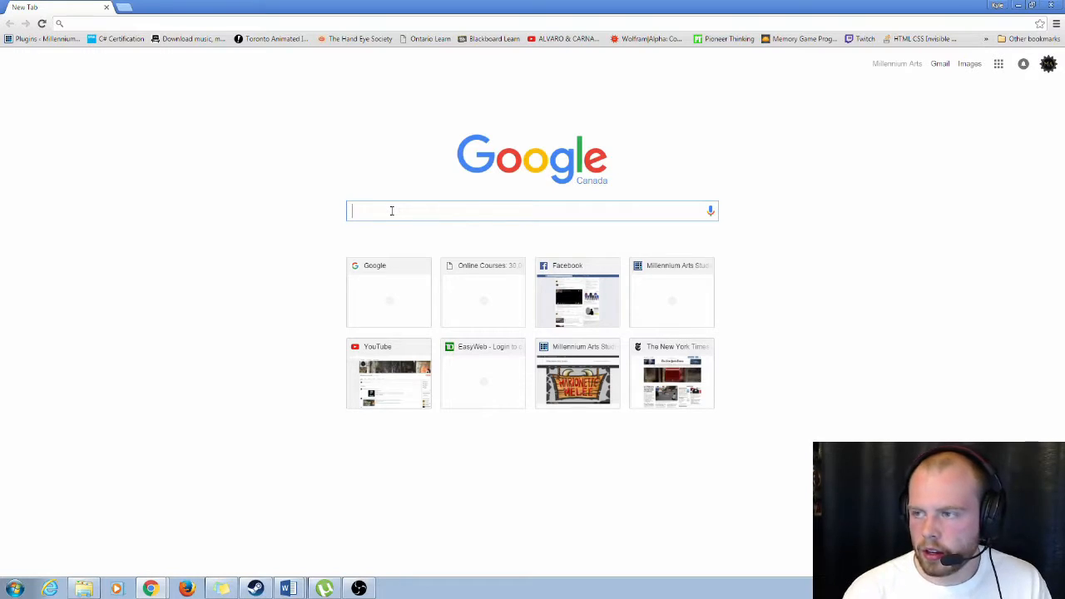
type("Komodoide.com")
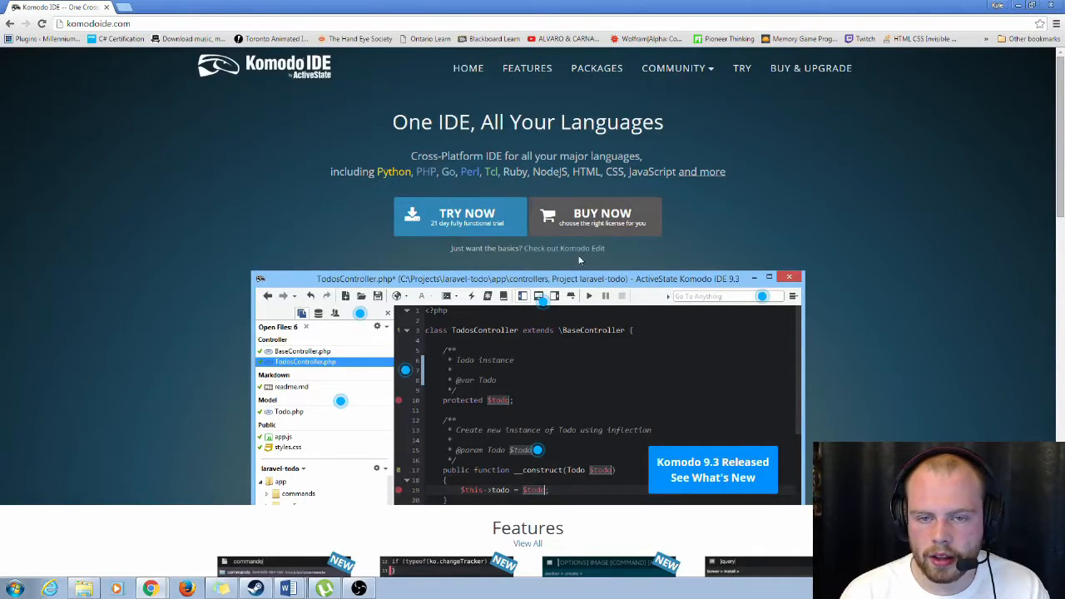
mouse_move(869, 173)
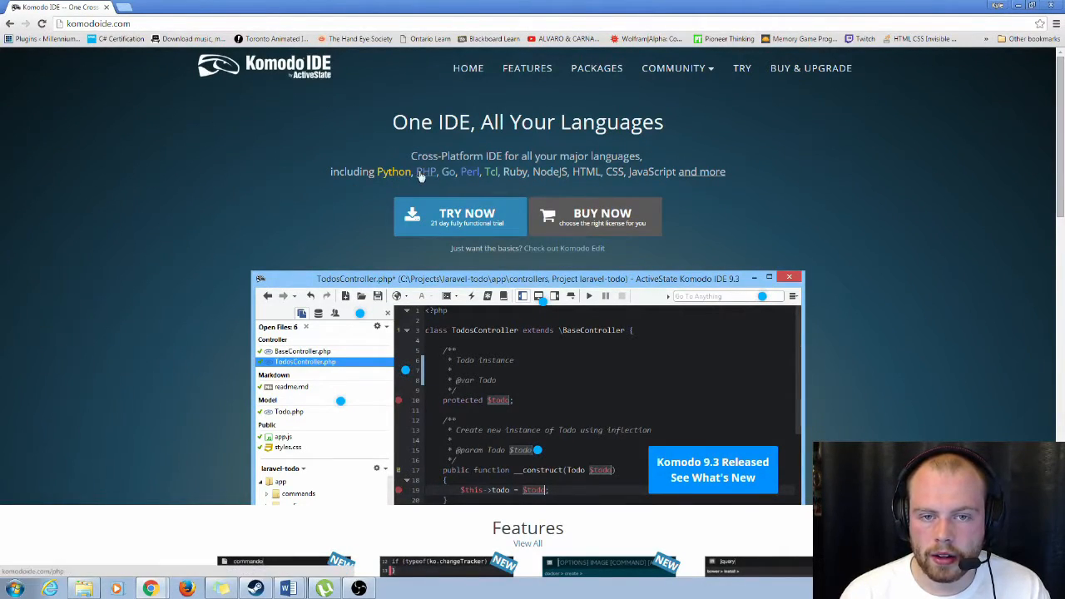
mouse_move(491, 171)
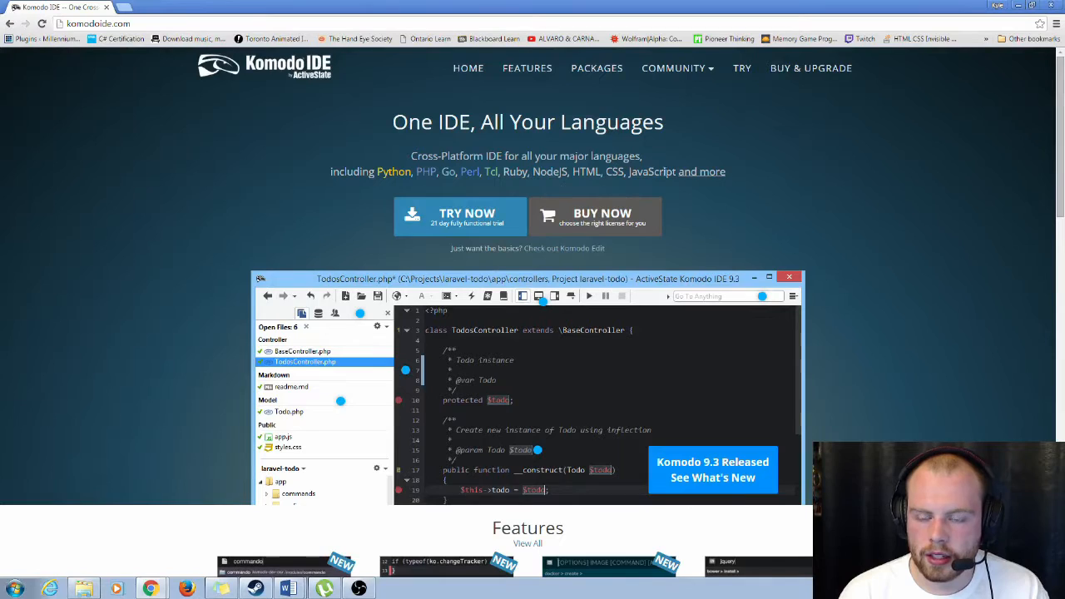
mouse_move(702, 172)
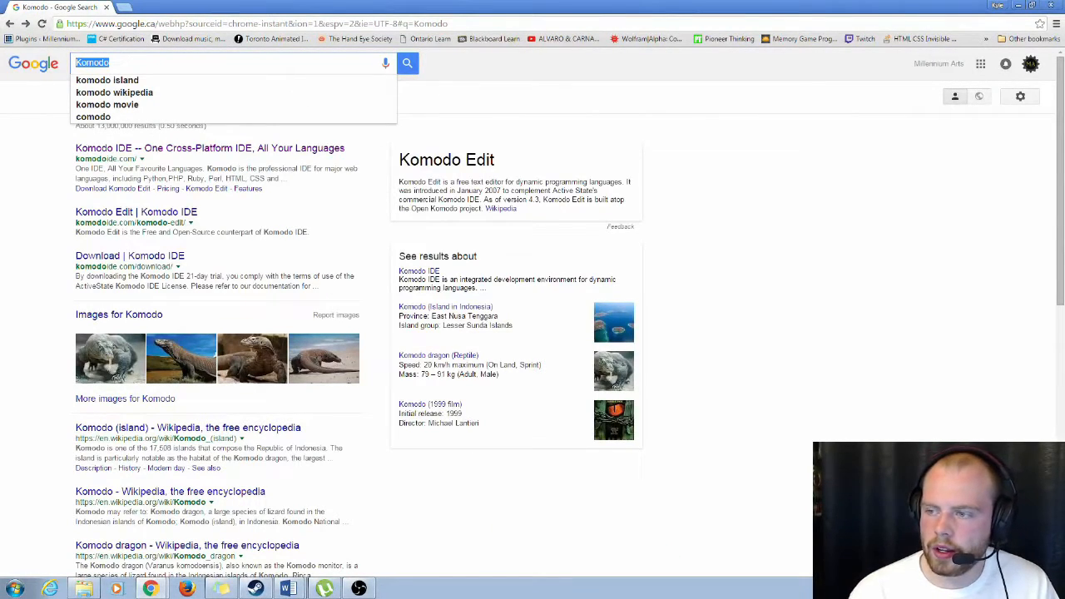
Search Google for 'netbeans' to reach the NetBeans results.
type("Net")
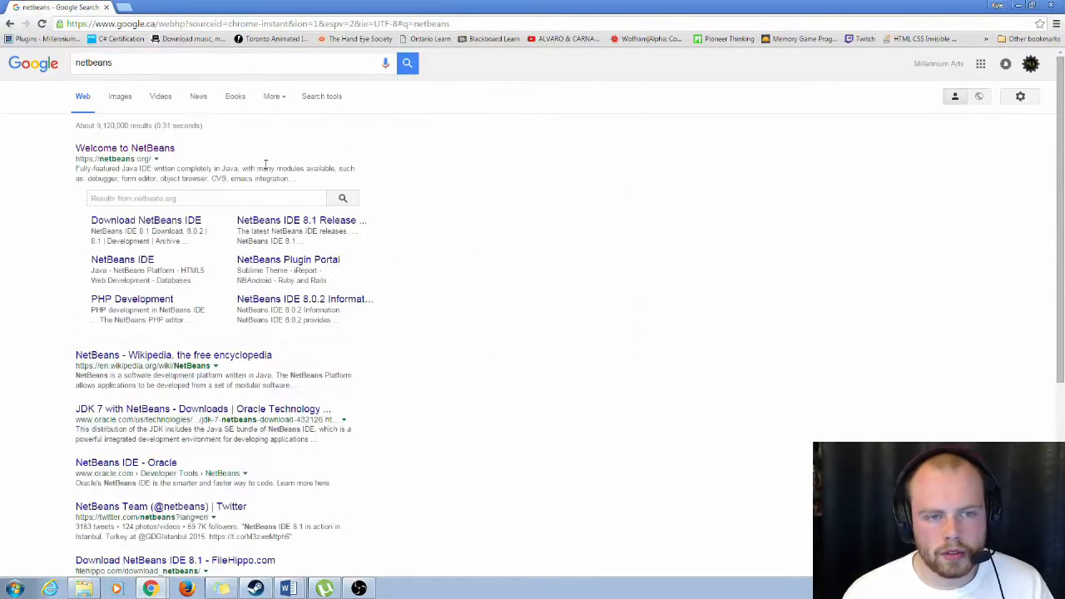
left_click(124, 149)
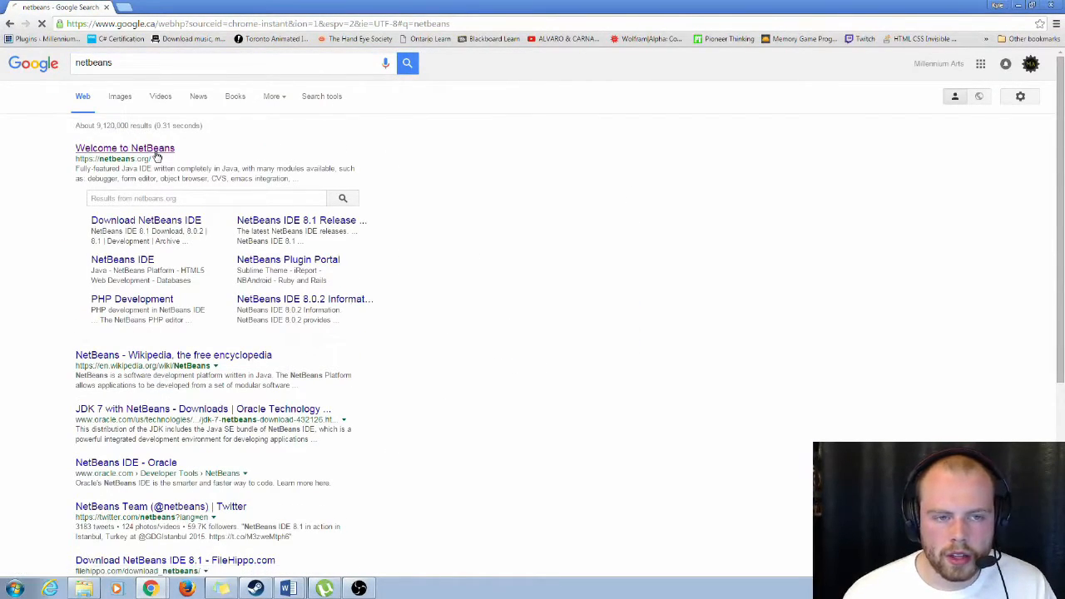
left_click(125, 148)
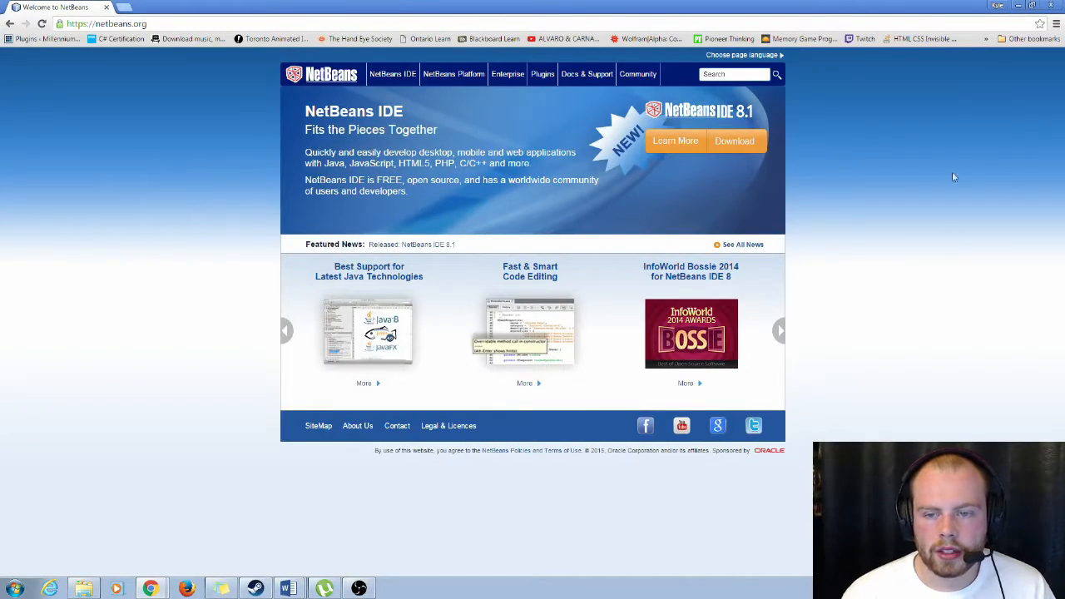
mouse_move(859, 143)
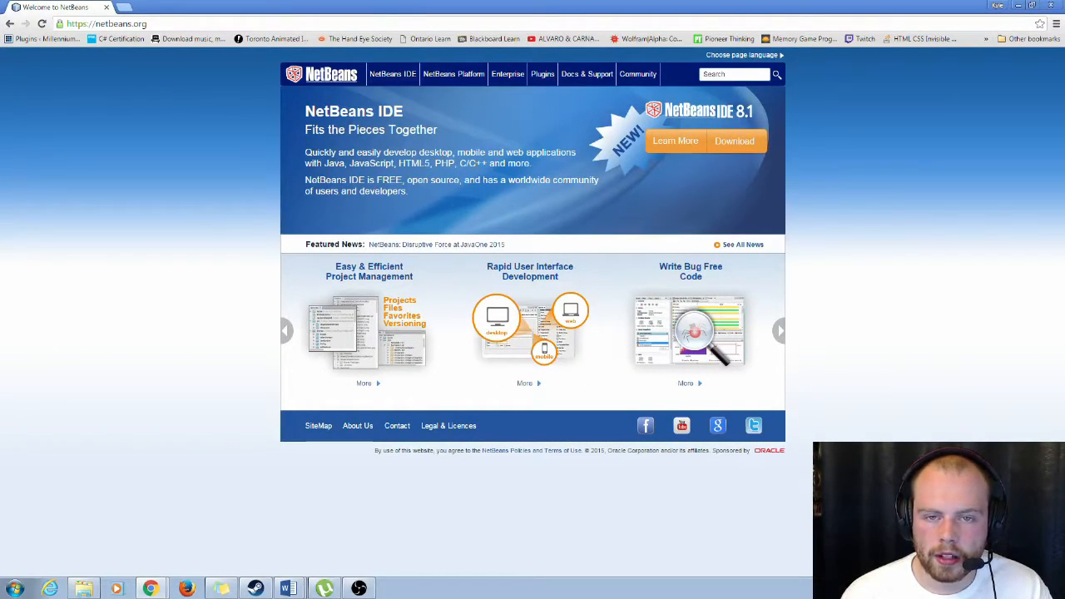
left_click(779, 329)
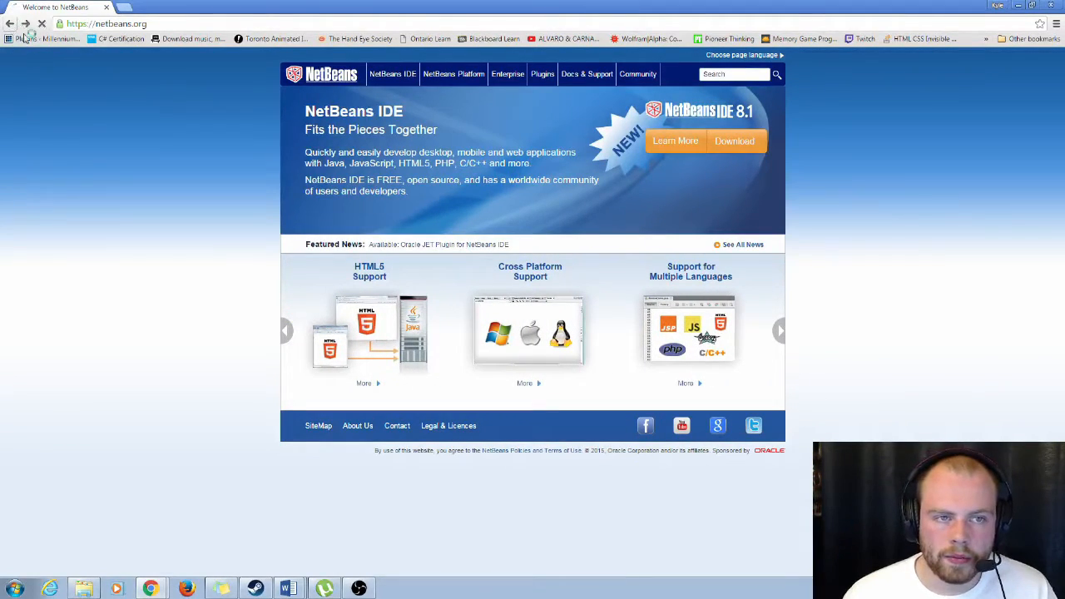
left_click(10, 23)
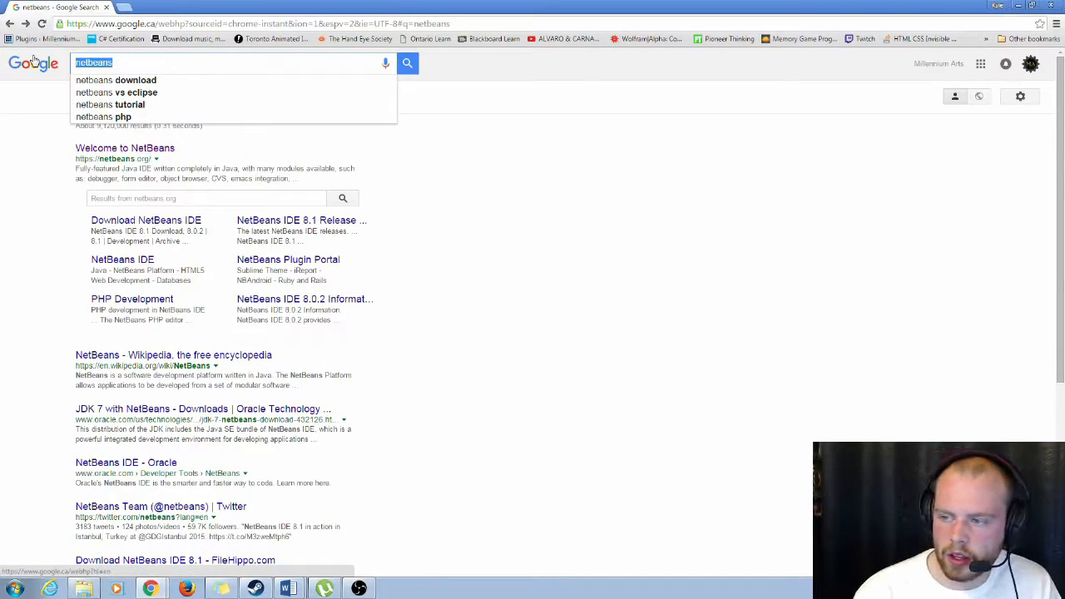
Search Google for 'code blocks' via the suggestion, listing codeblocks.org first.
type("Code:")
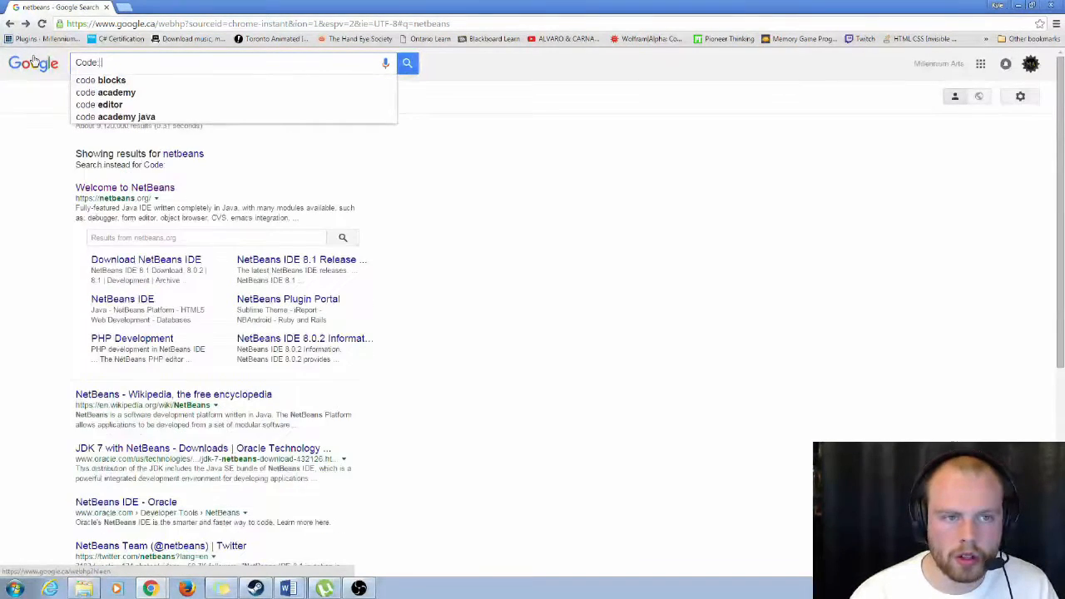
left_click(100, 80)
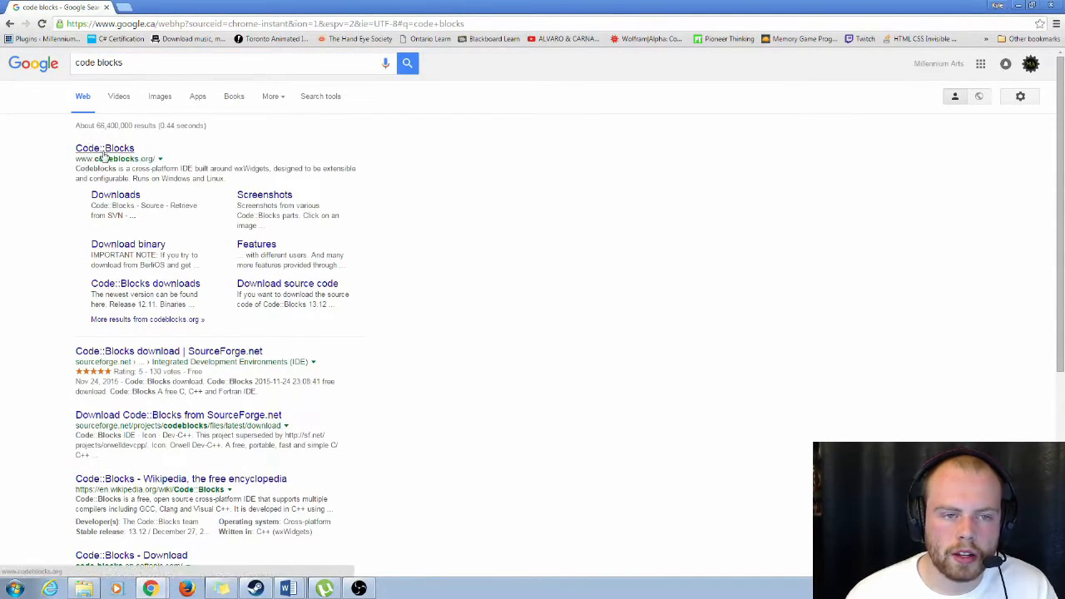
Visit codeblocks.org and scroll through the Code::Blocks homepage.
left_click(105, 148)
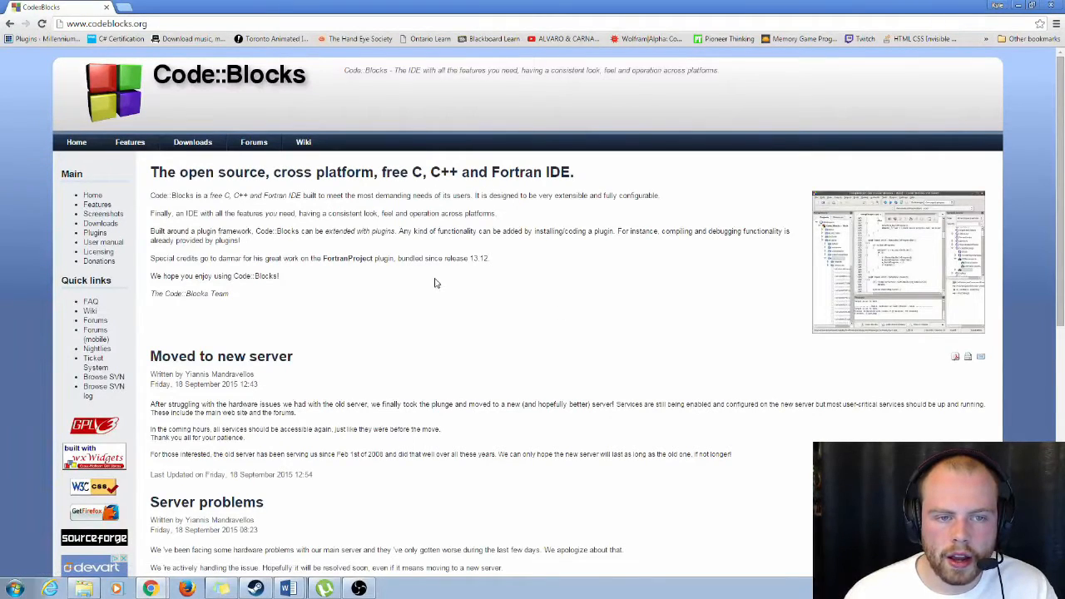
mouse_move(509, 183)
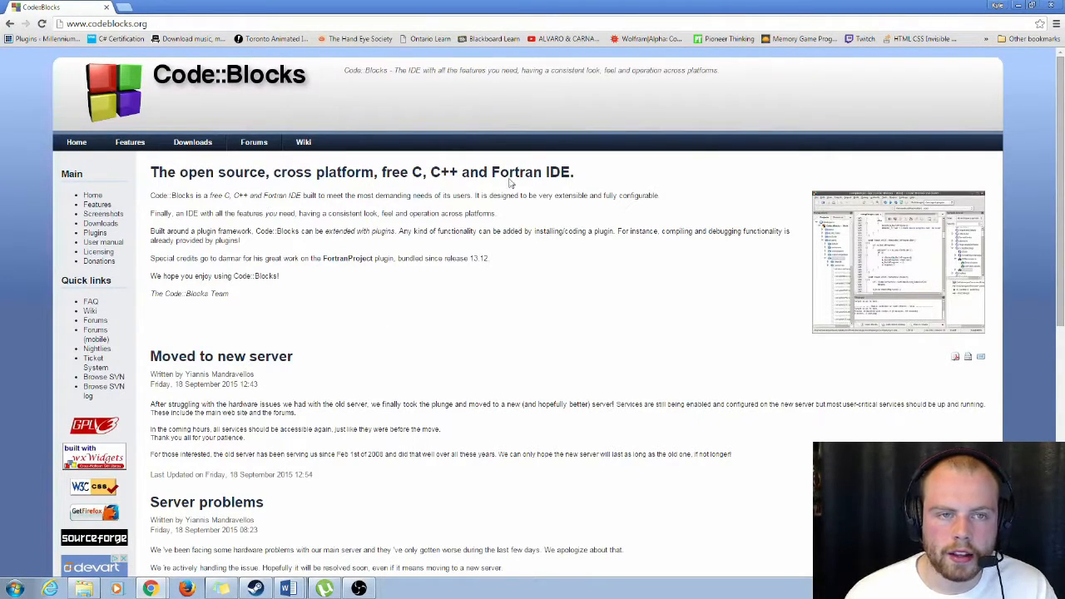
mouse_move(436, 289)
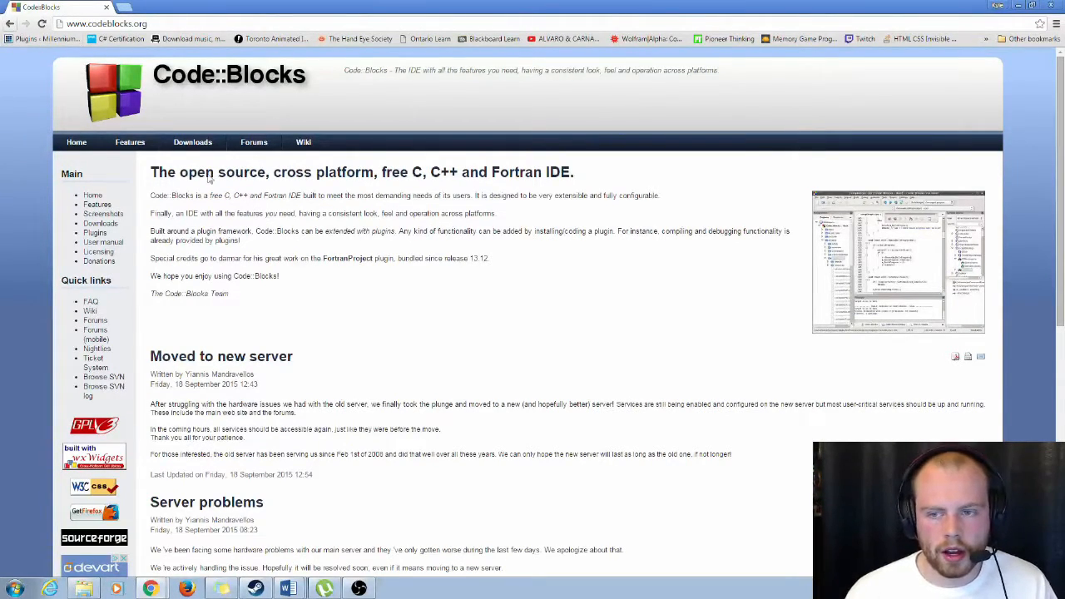
scroll("down", 3)
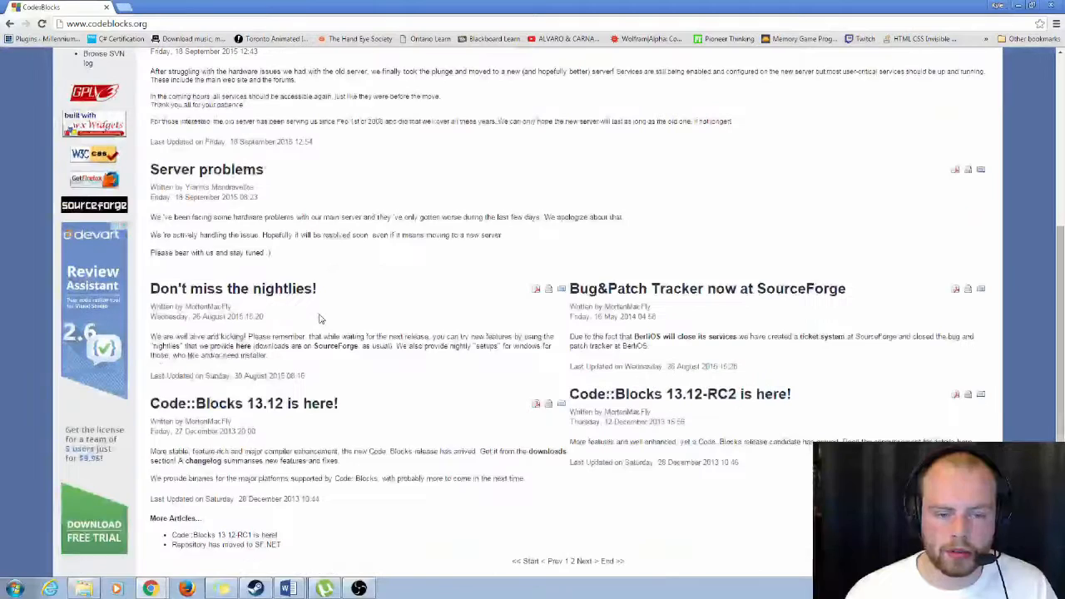
scroll("up", 3)
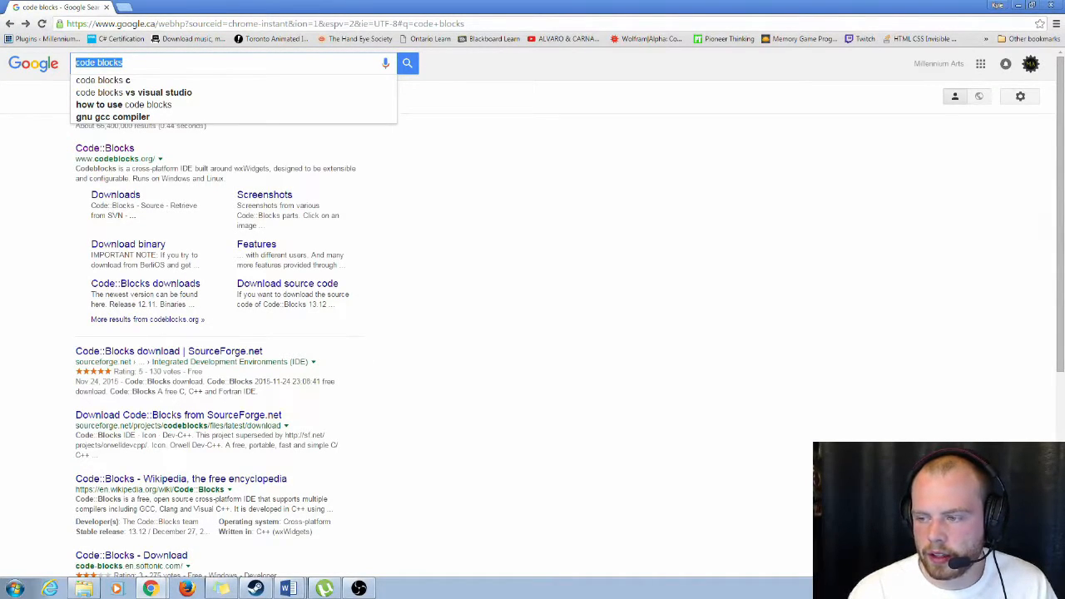
Search Google for 'Codelite'.
type("Codelite")
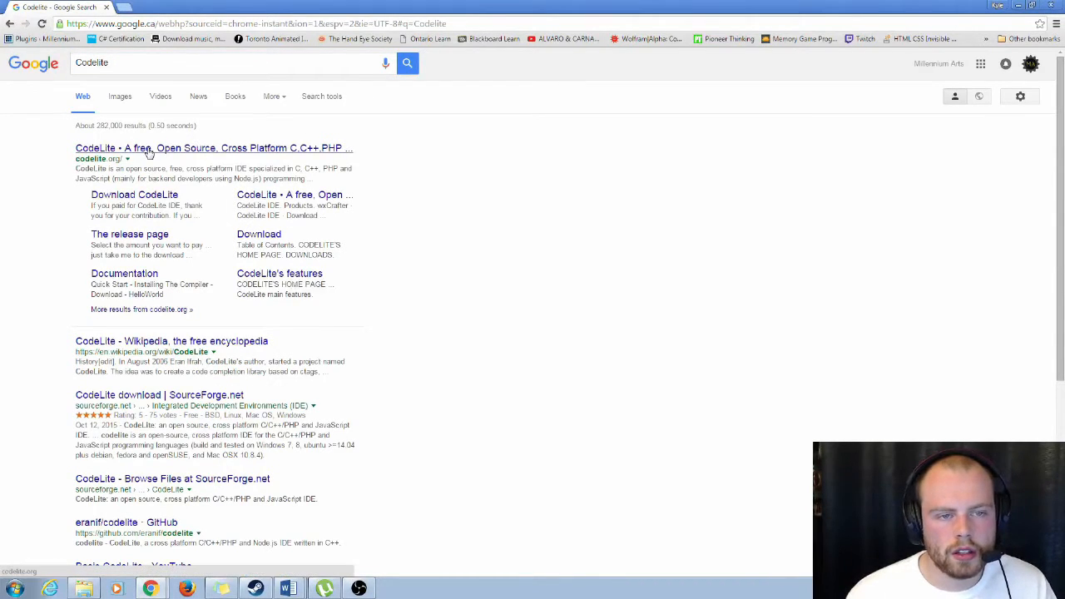
Visit codelite.org and scroll through the CodeLite homepage.
left_click(213, 148)
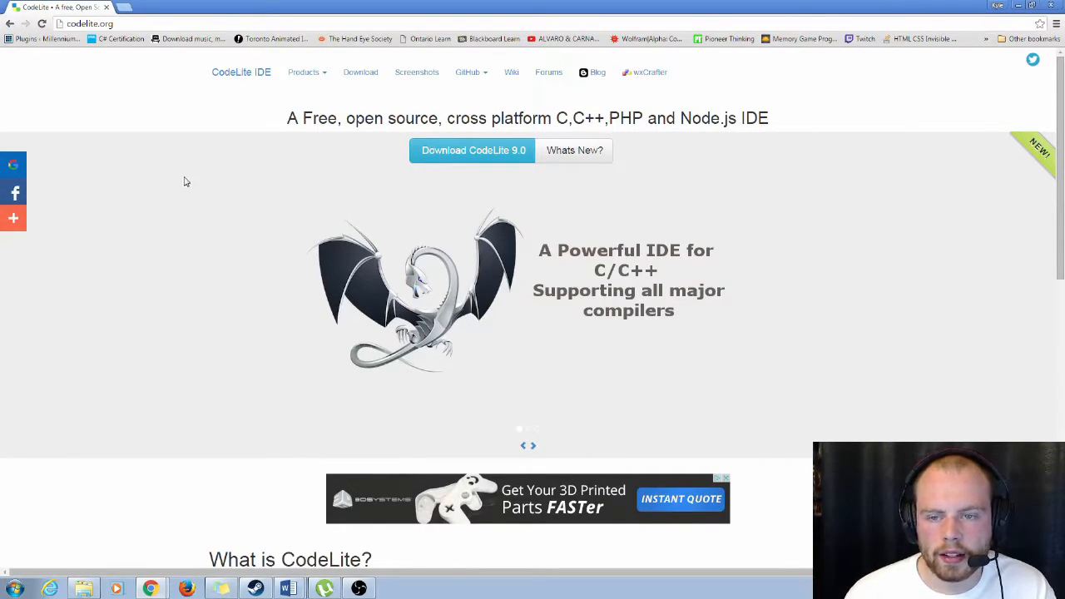
mouse_move(653, 301)
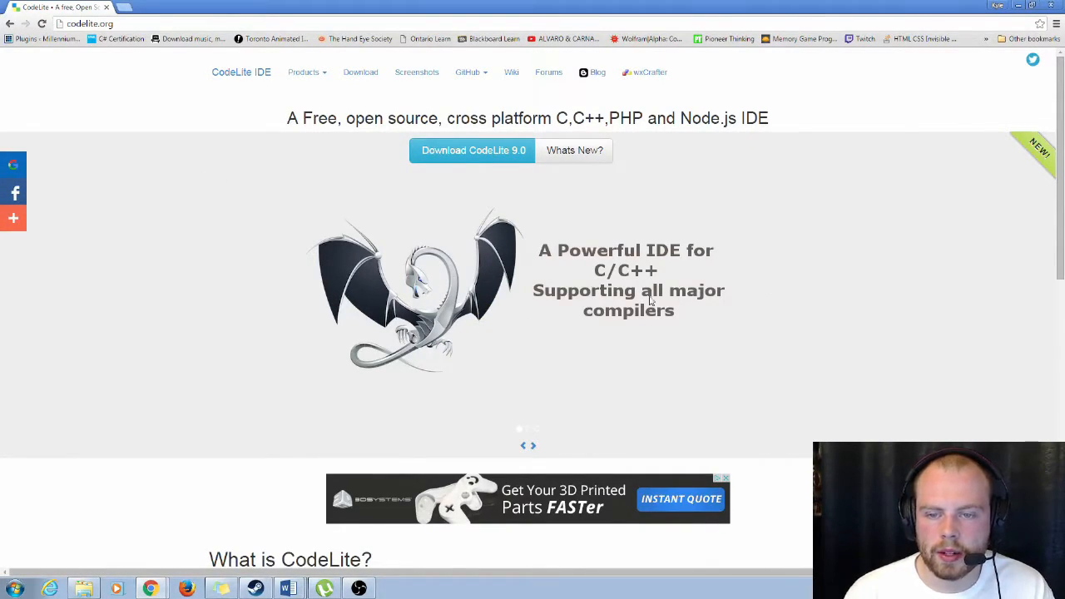
scroll("down", 3)
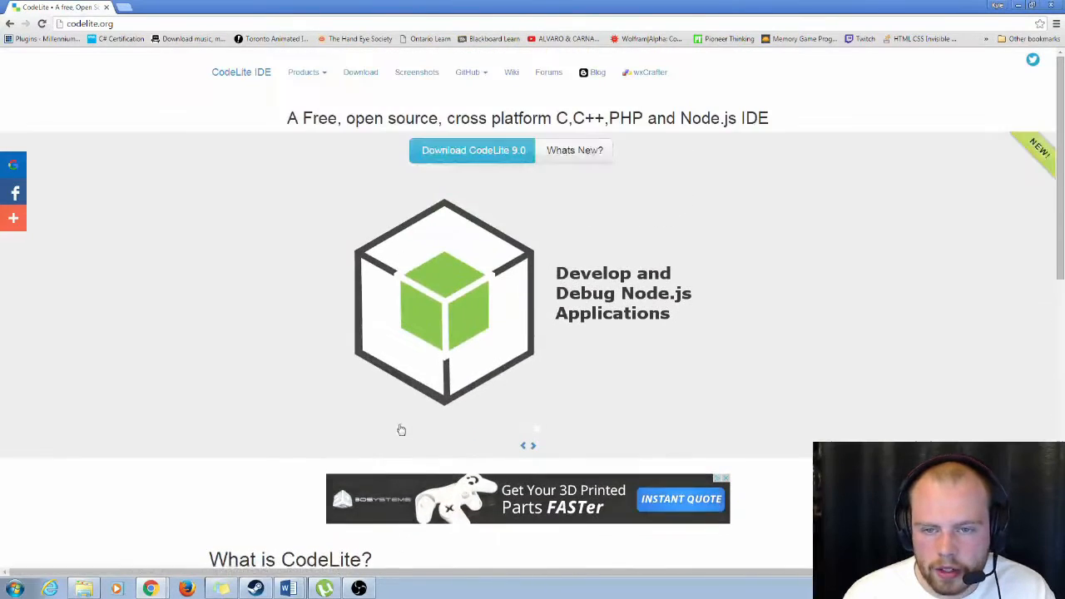
mouse_move(140, 60)
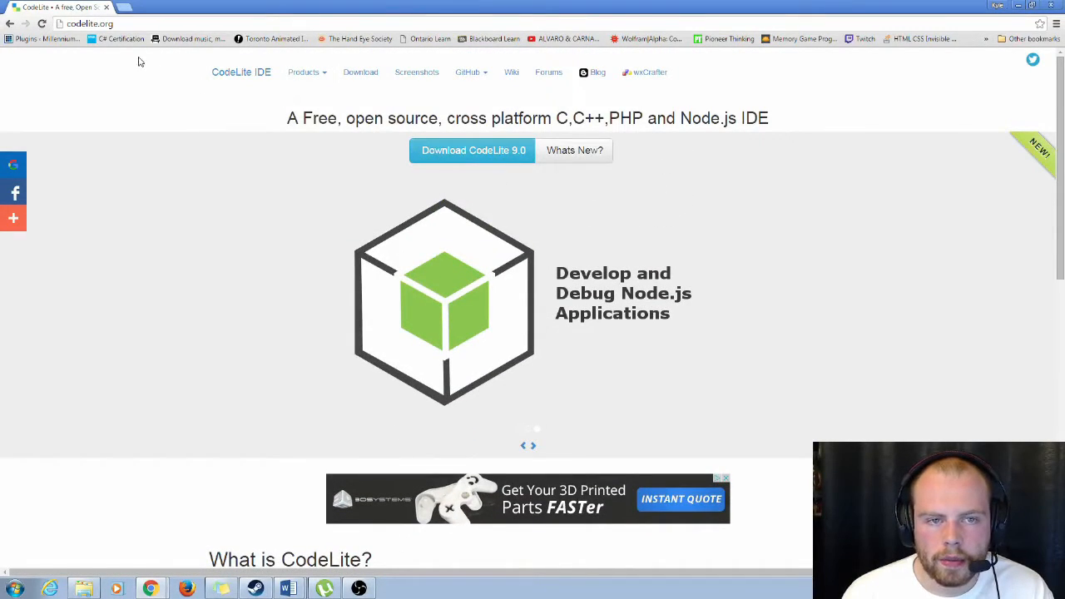